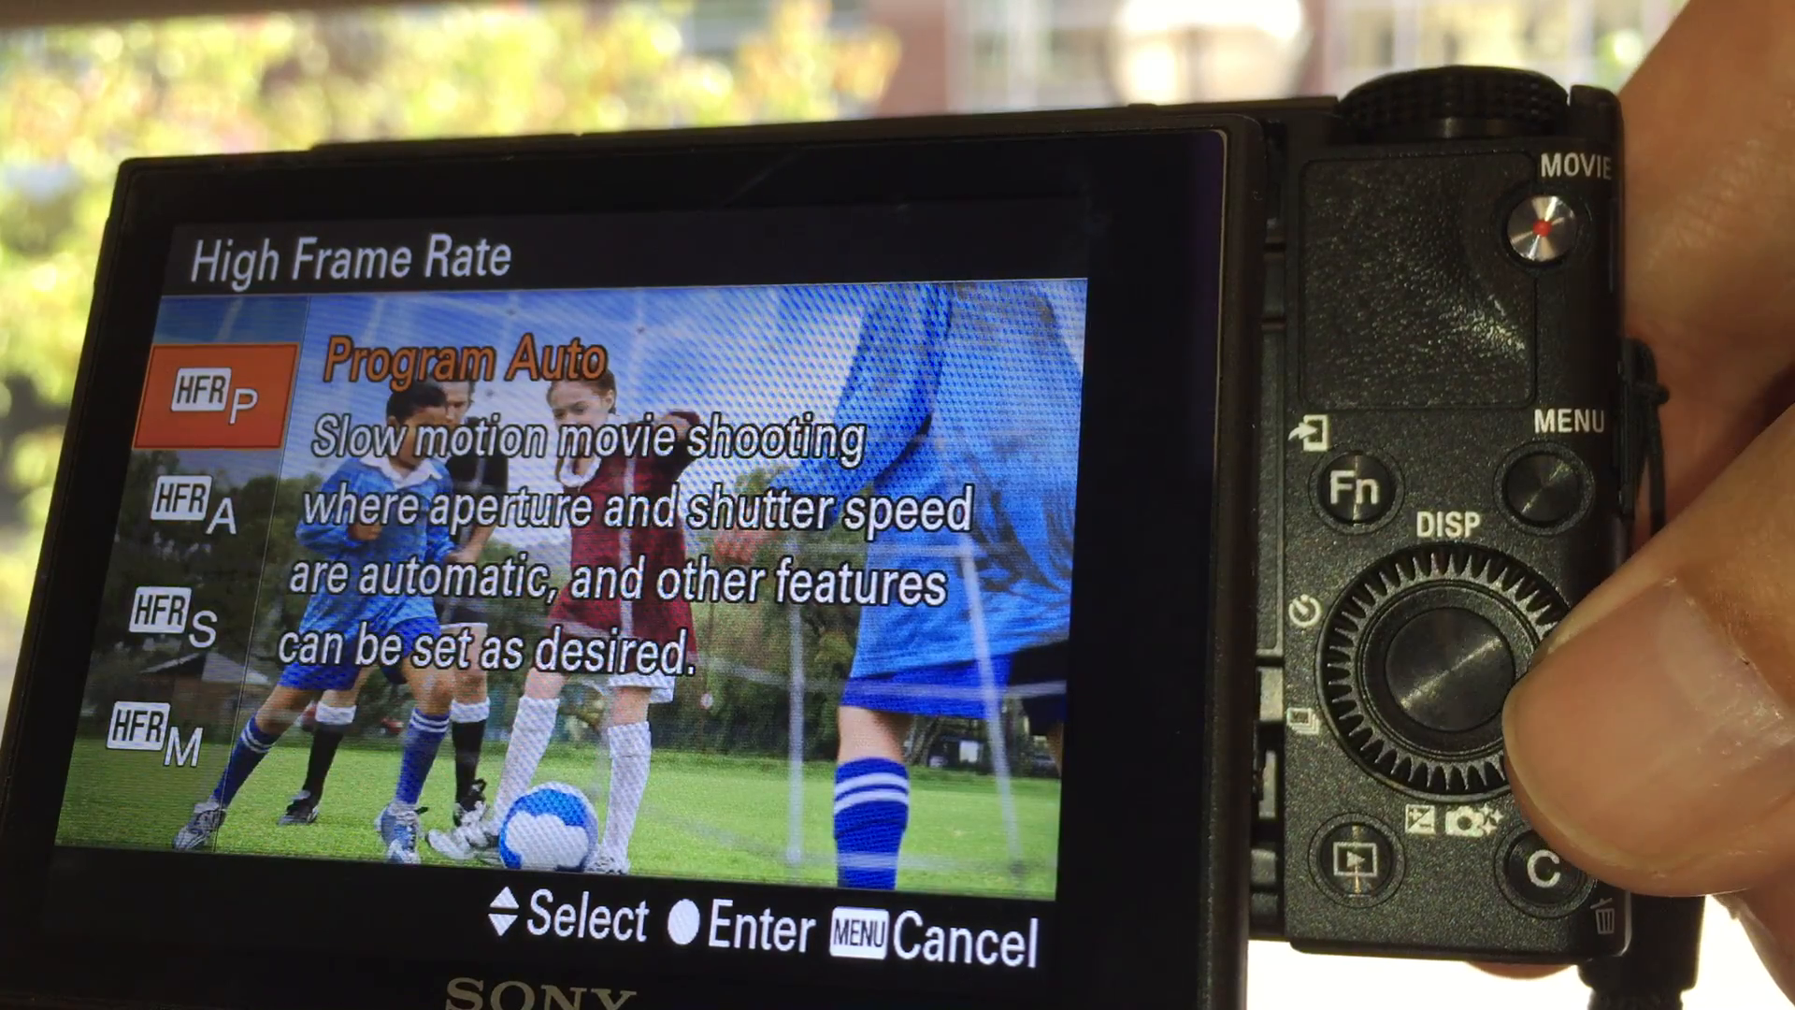
Step: Select the HFR S shutter-priority mode from the High Frame Rate mode list
left_click(1429, 641)
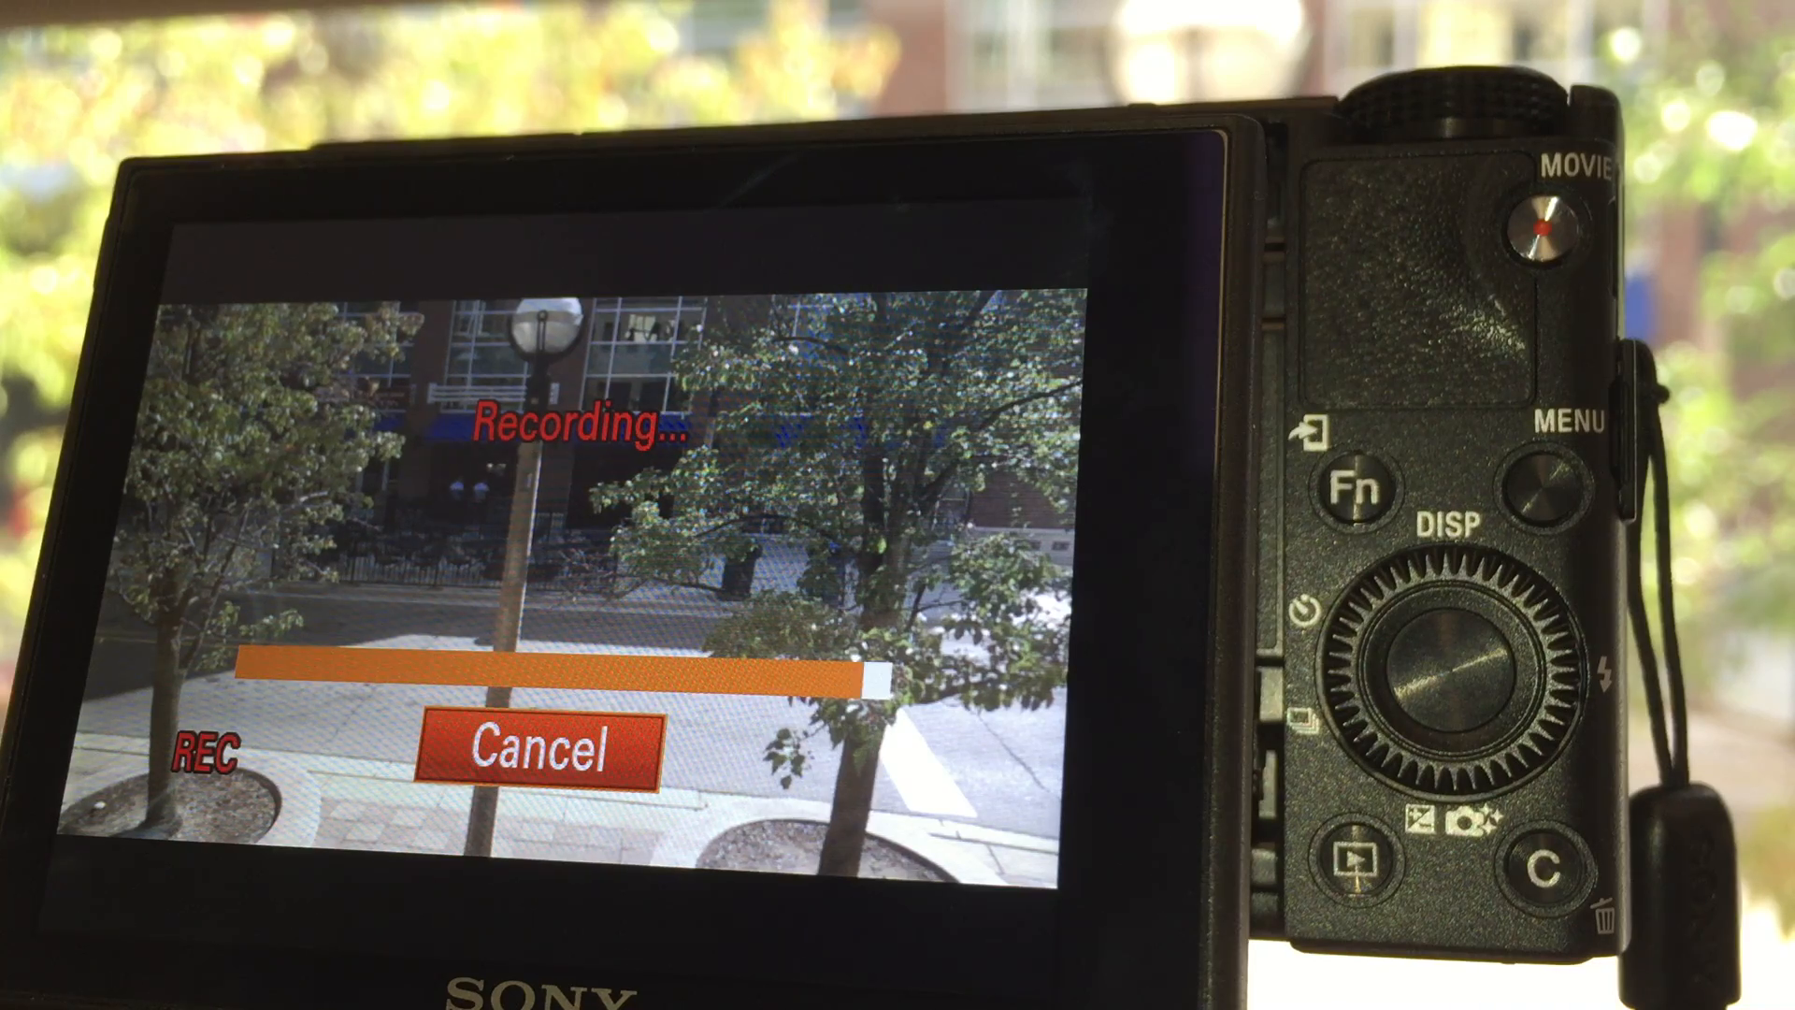
Step: Arm HFR shooting with MOVIE, then capture the slow-motion clip as the car passes
left_click(527, 752)
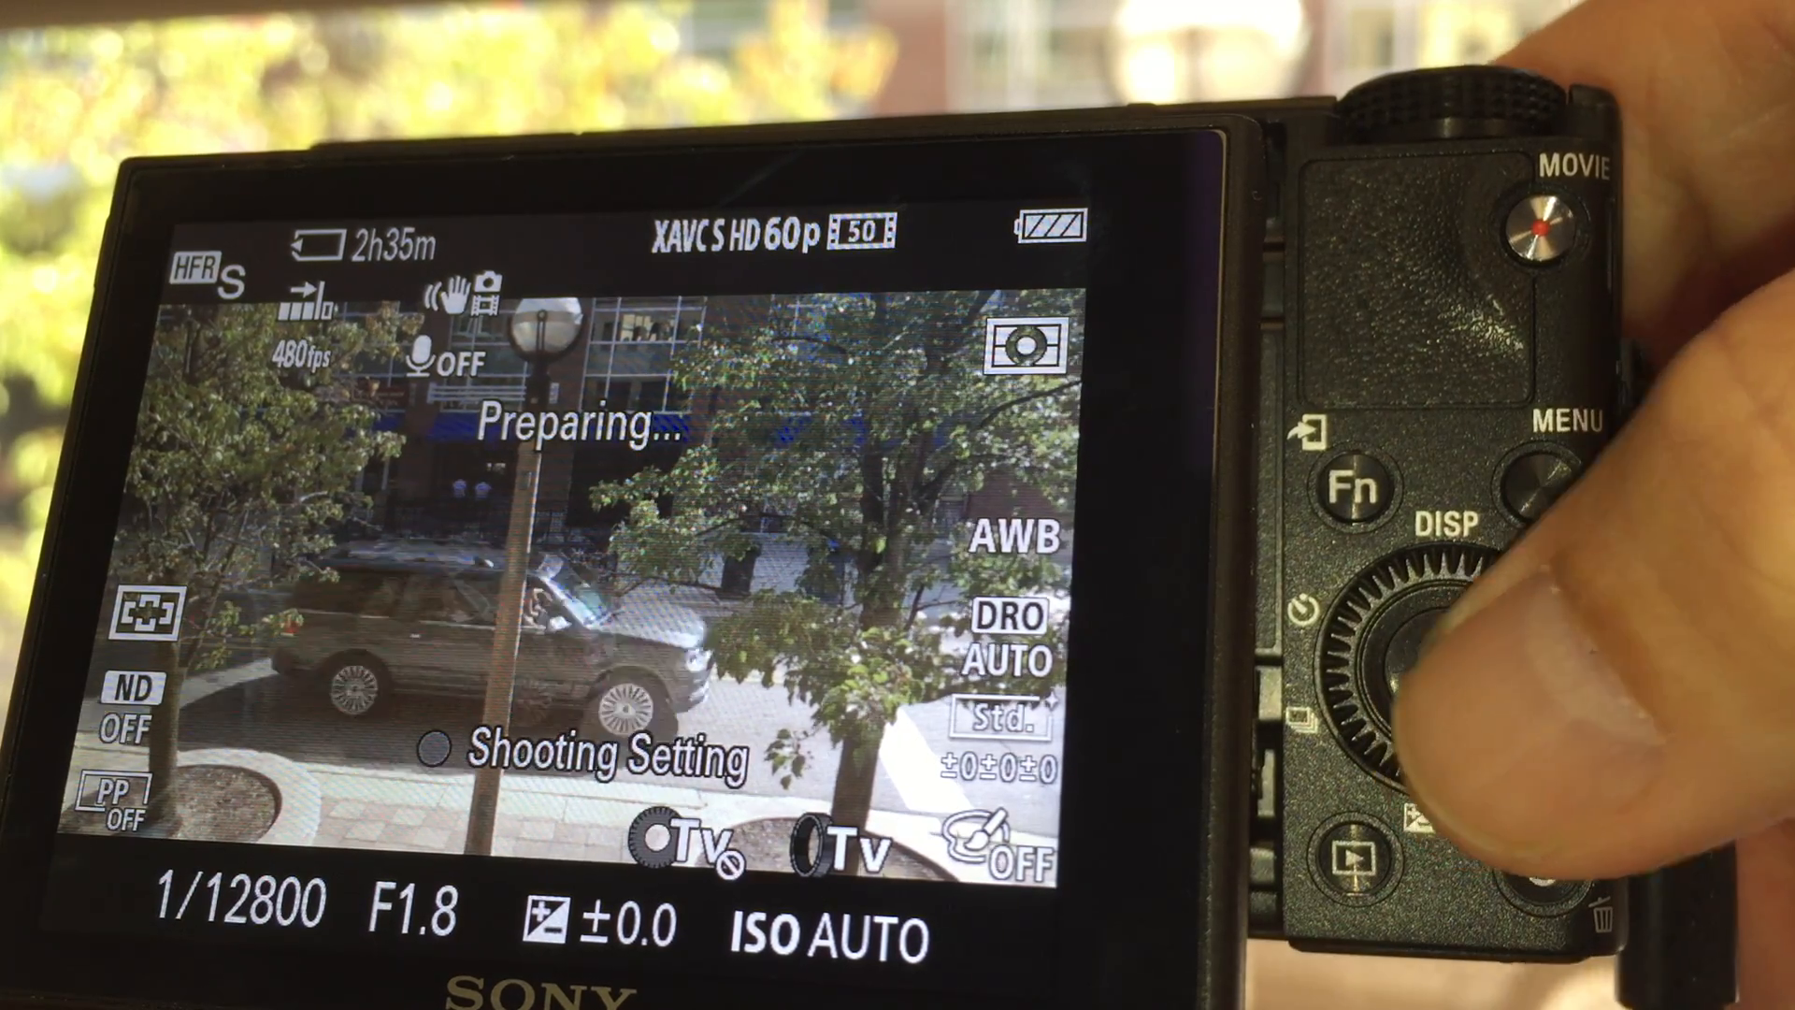
left_click(1539, 222)
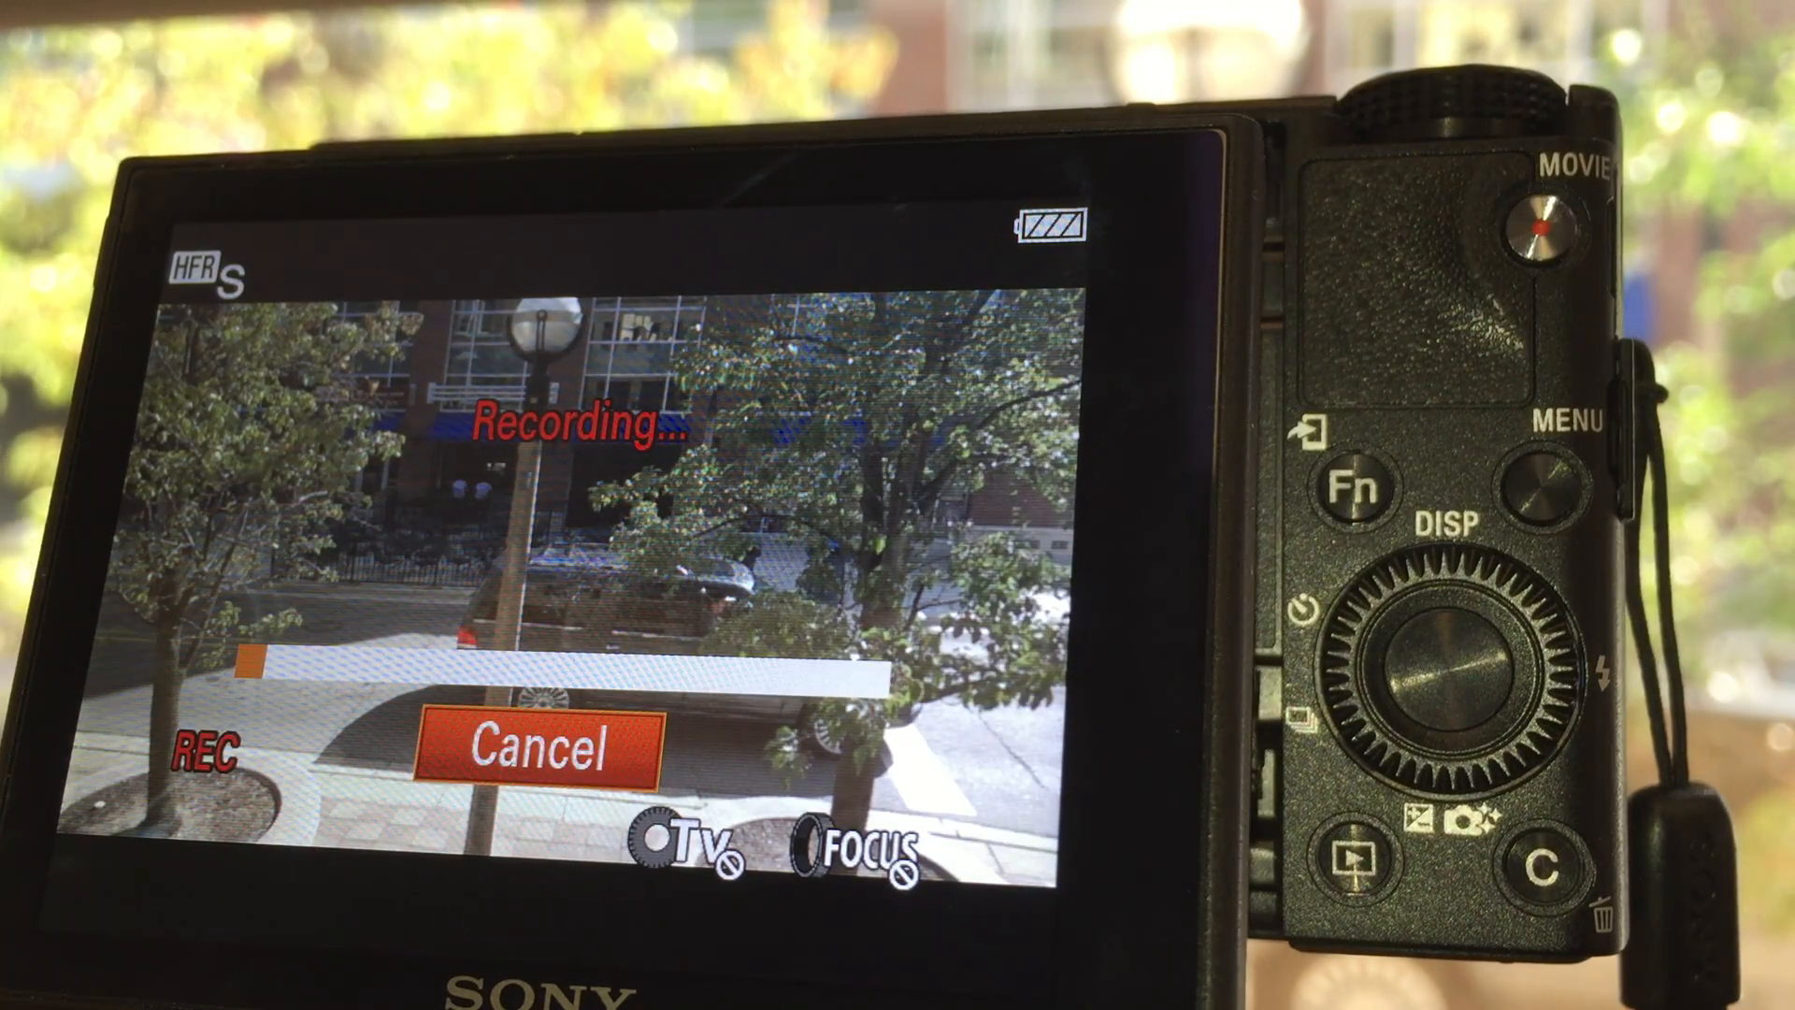